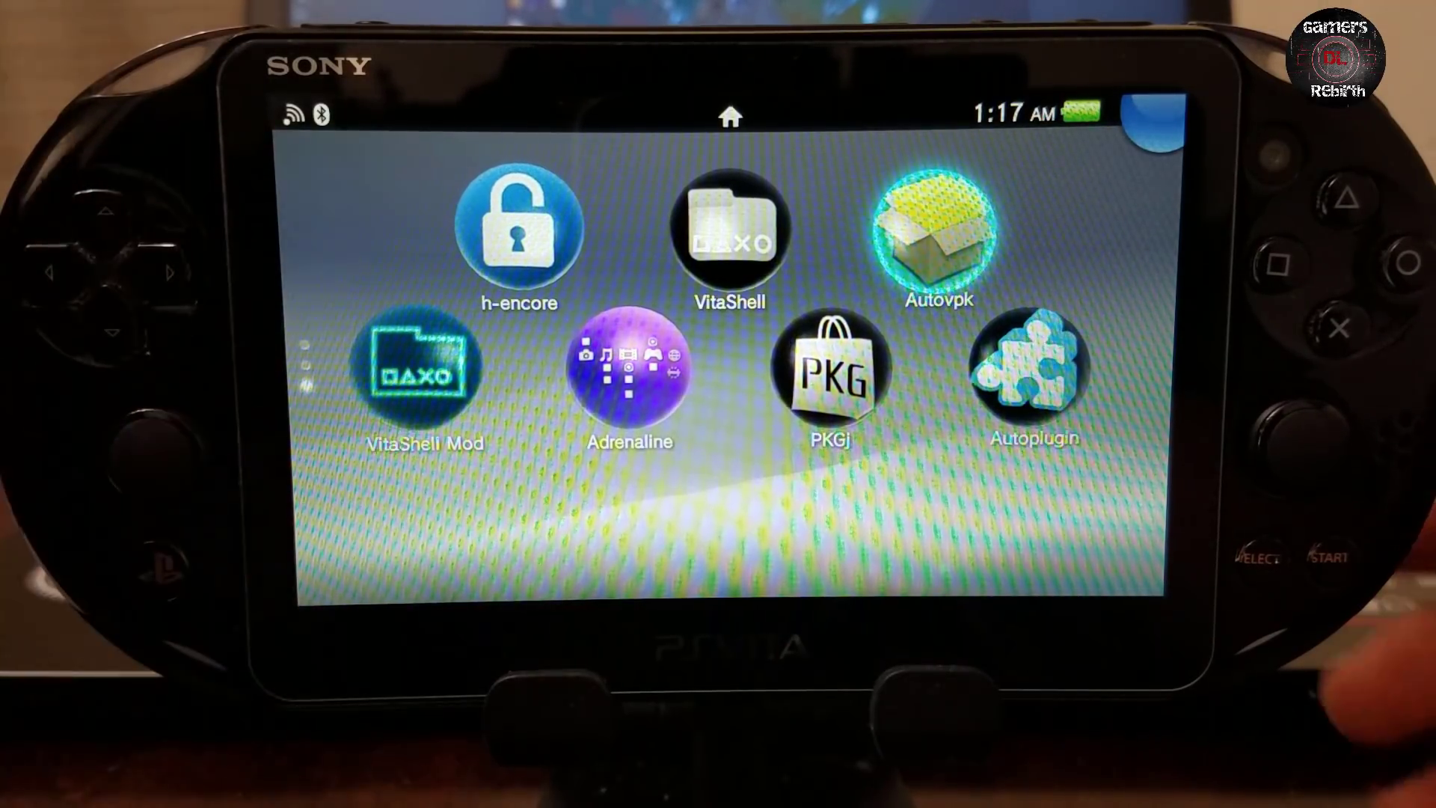
Start Autoplugin from its LiveArea bubble to reach the plugin options menu.
click(515, 228)
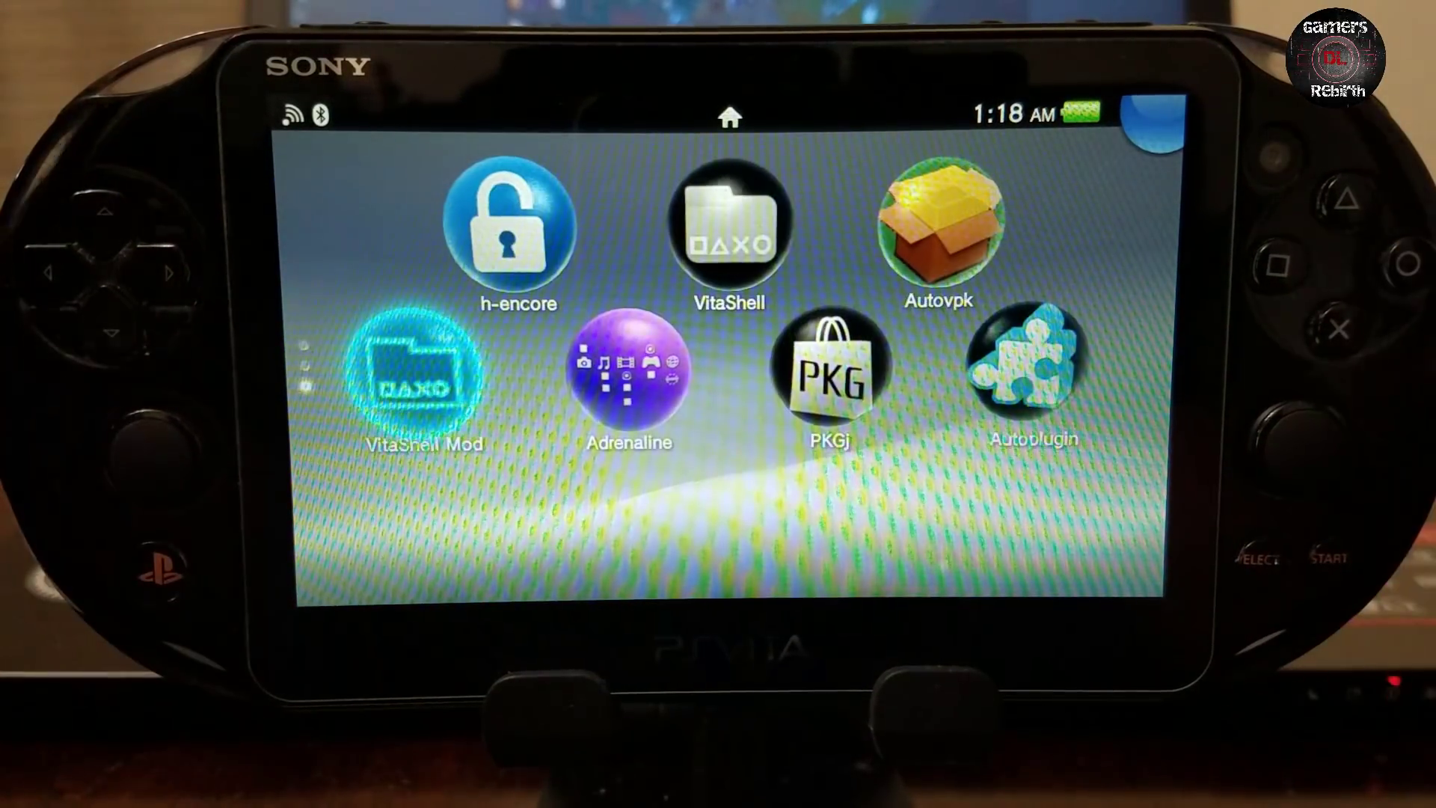
click(630, 378)
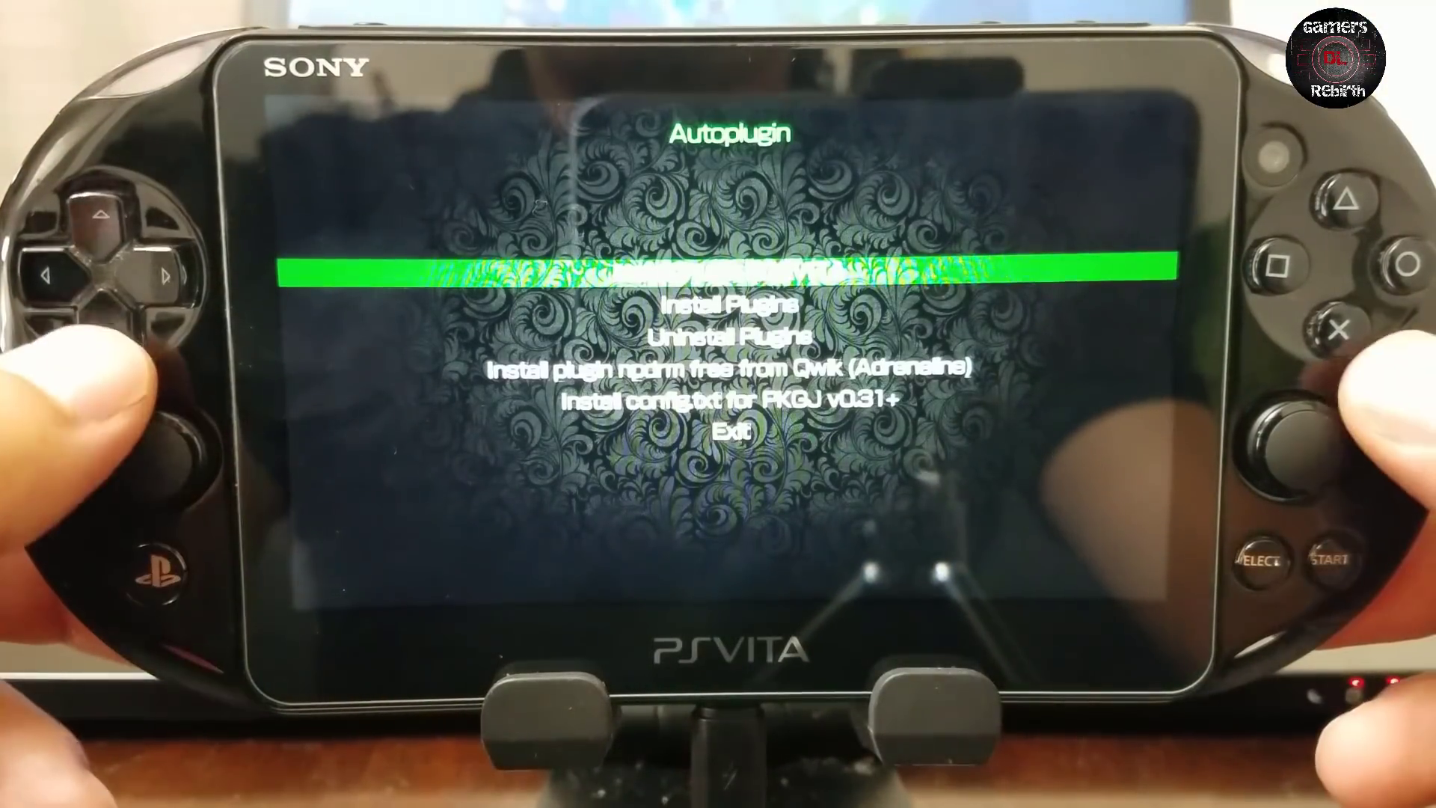
Browse the Install Plugins list without selecting anything, then return to the home screen.
key(down)
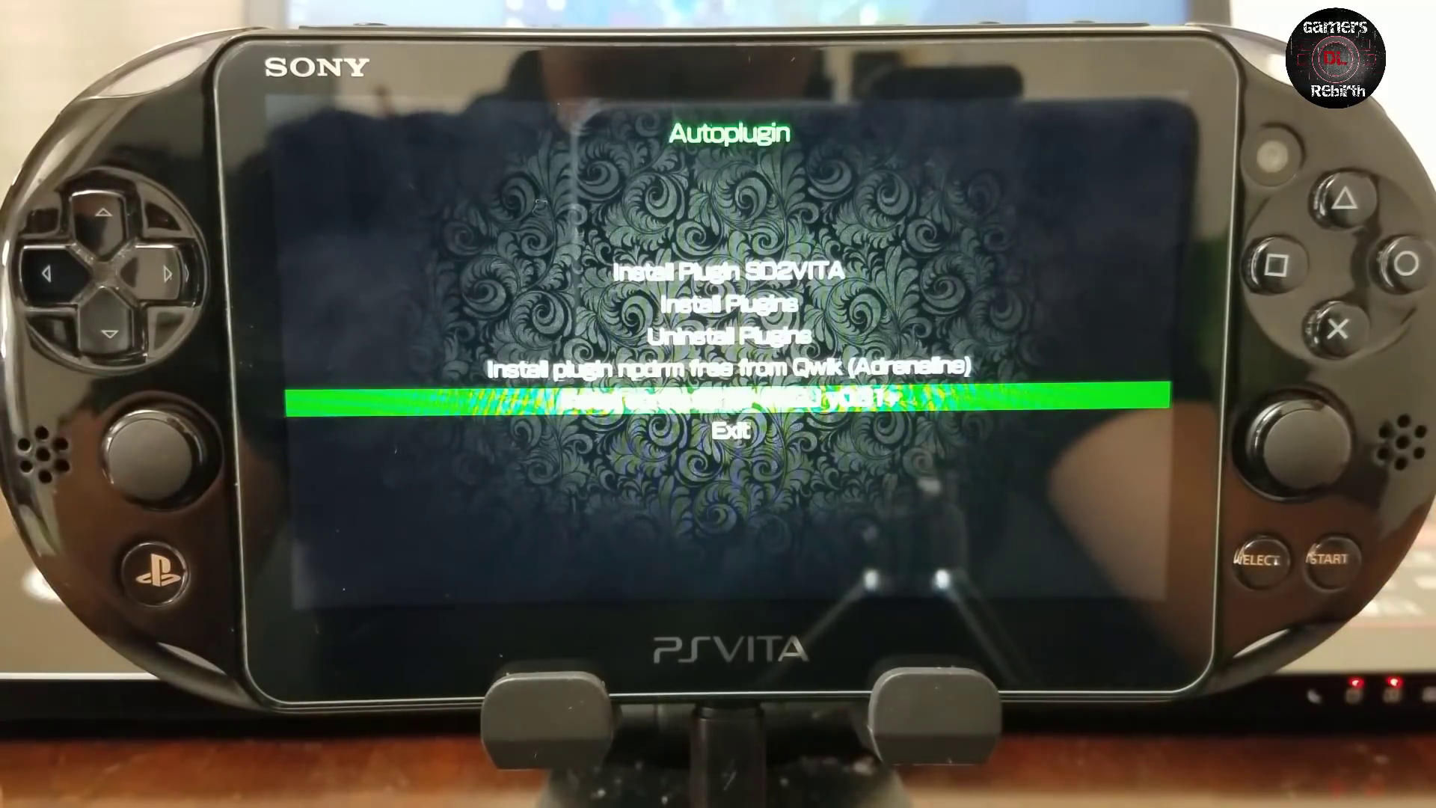
key(up)
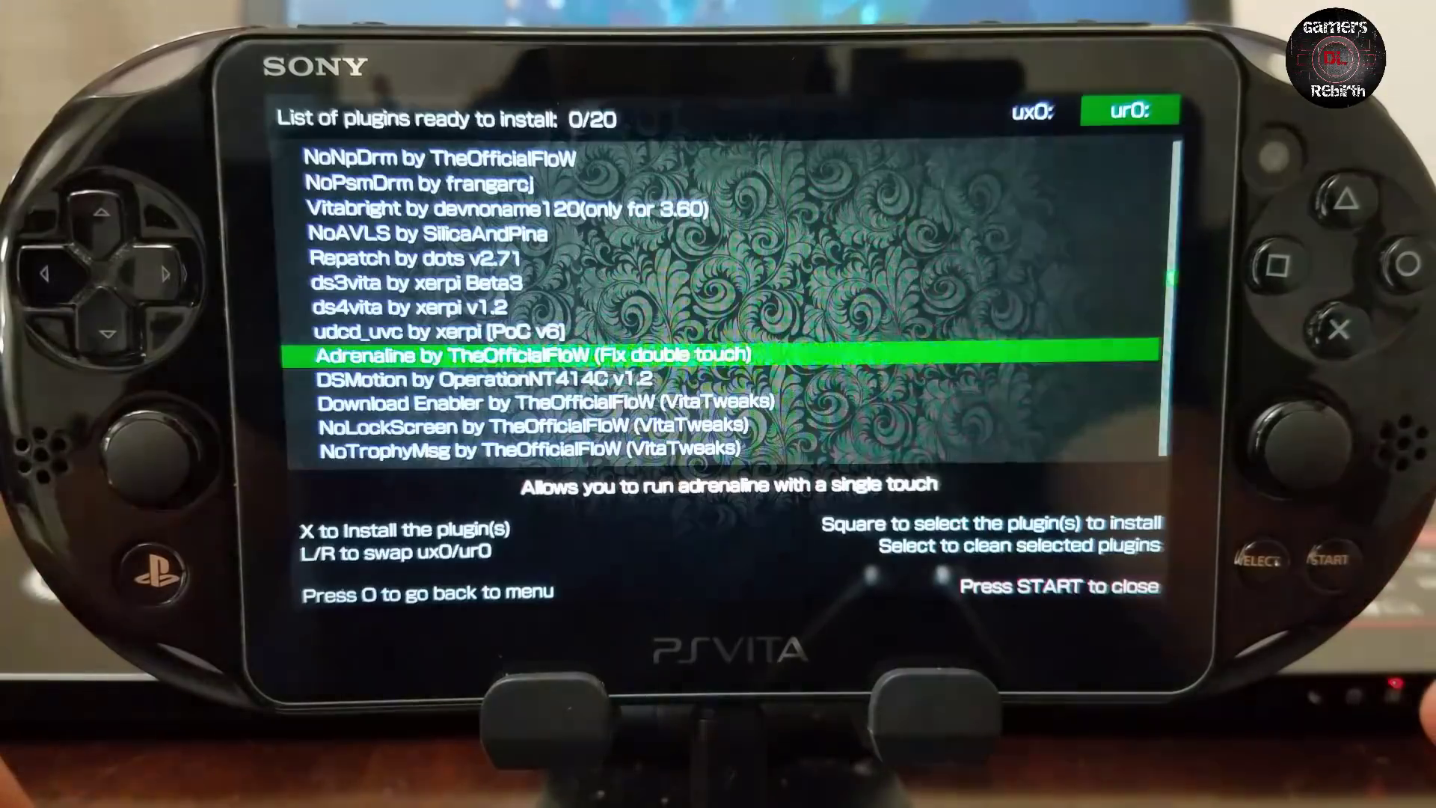
key(x)
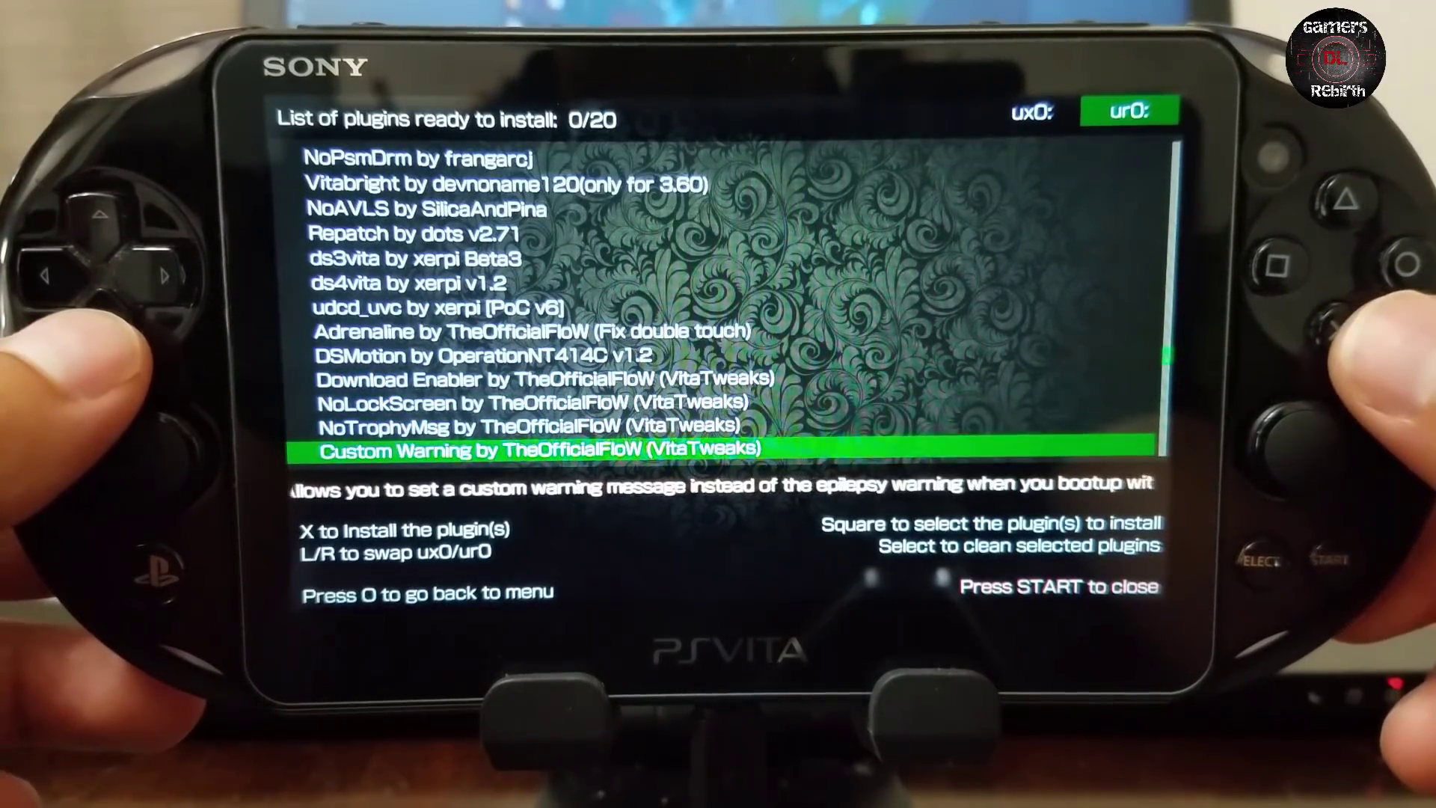
scroll(down, 3)
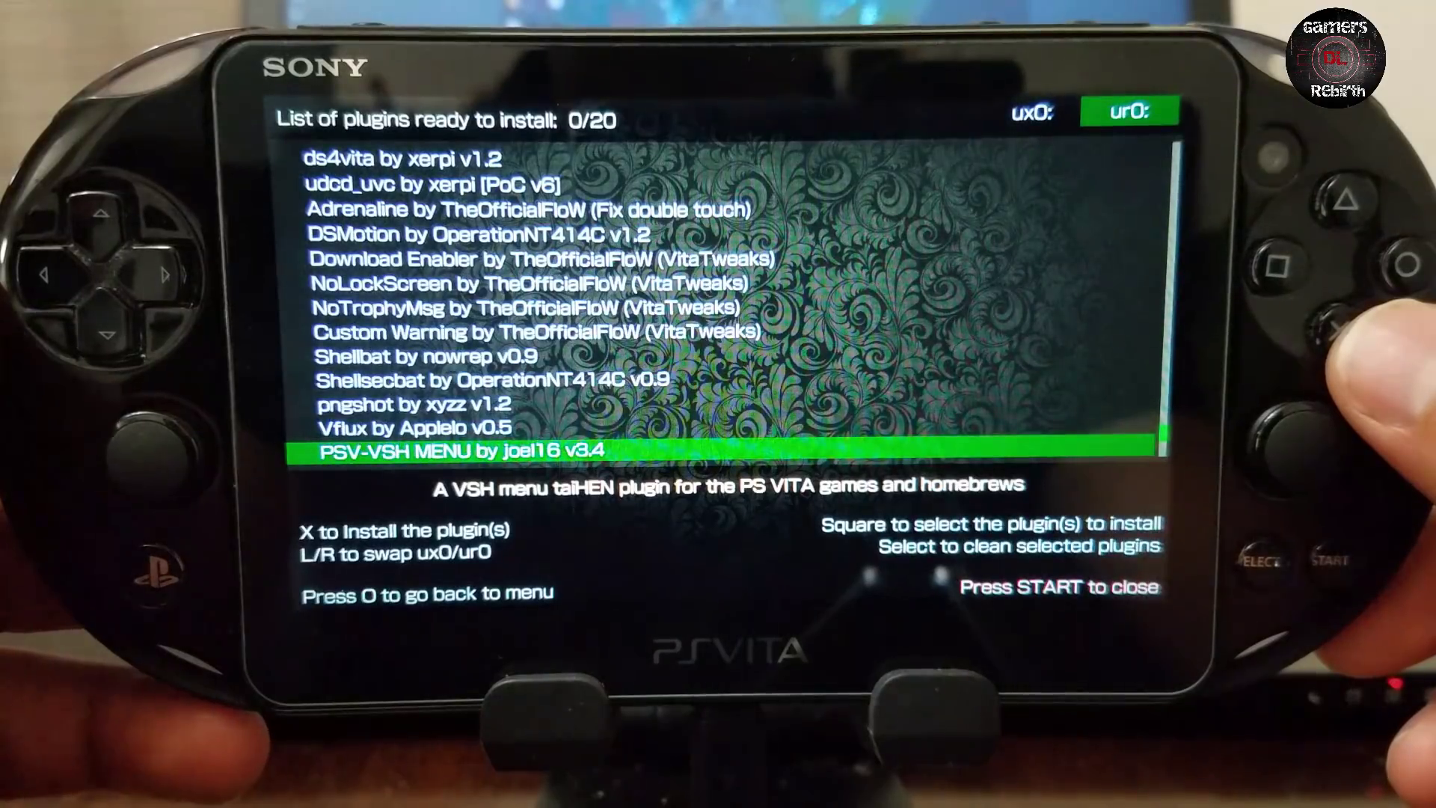
key(Down)
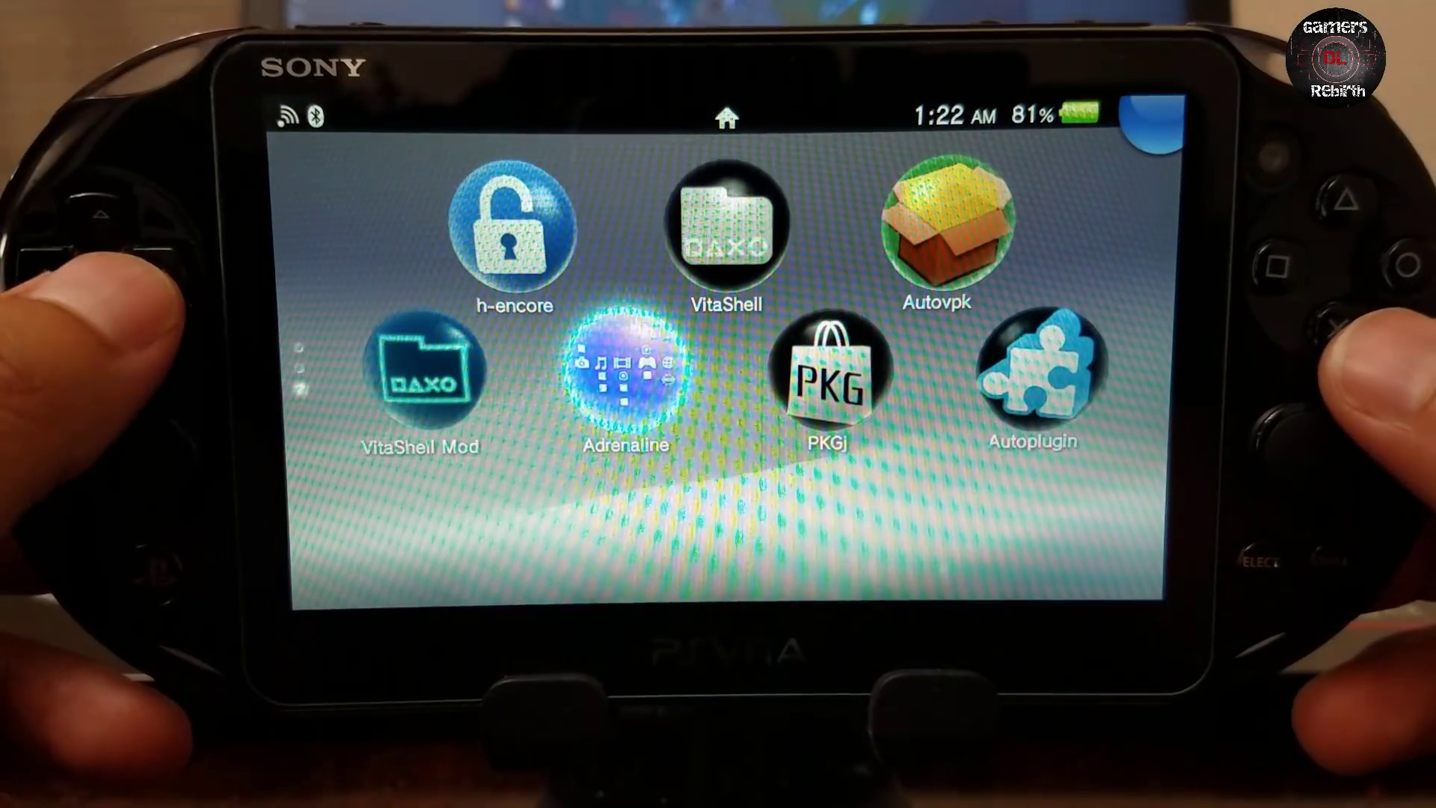
Refresh PKGj's Vita games list to 2030 titles and browse through it.
click(818, 370)
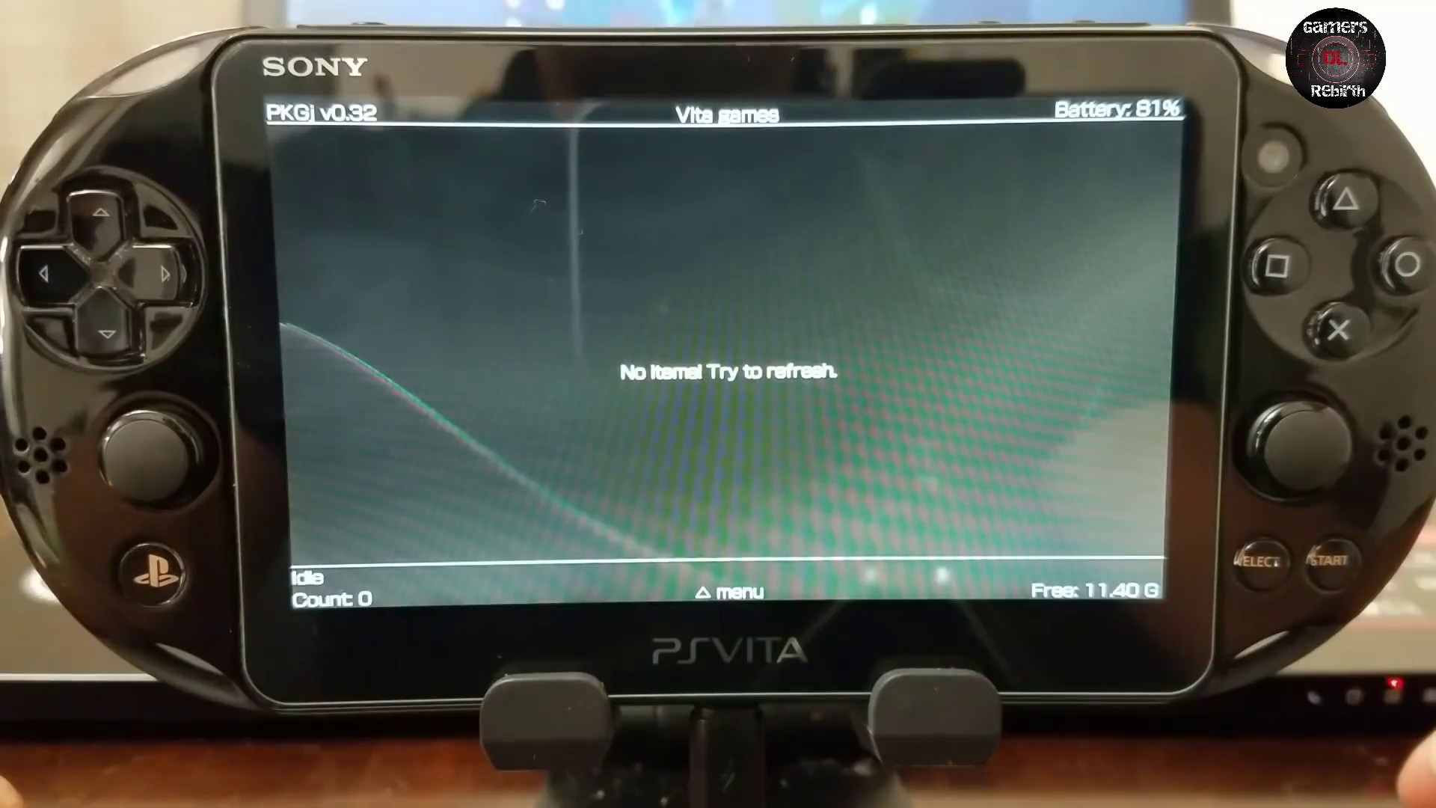
key(triangle)
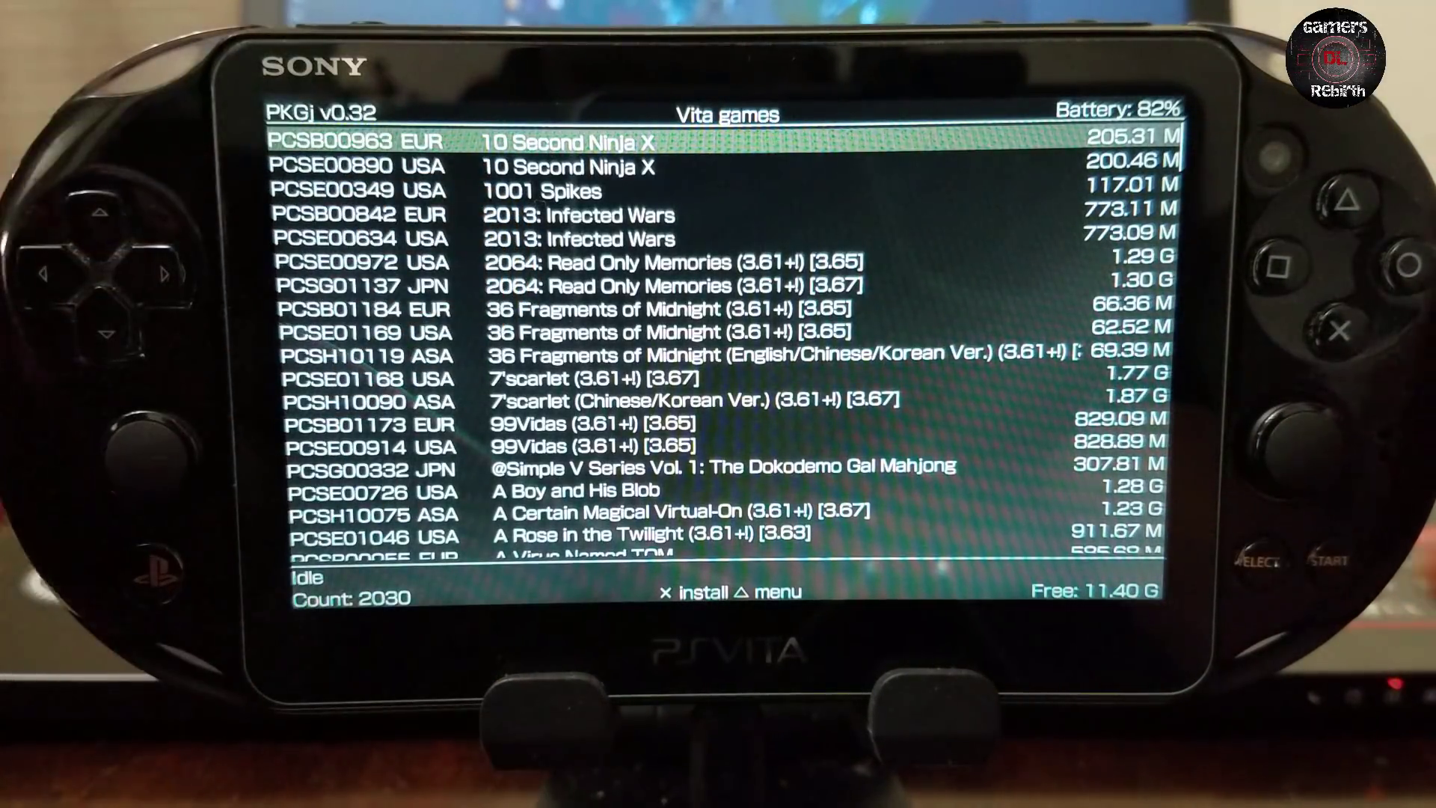
scroll(down, 3)
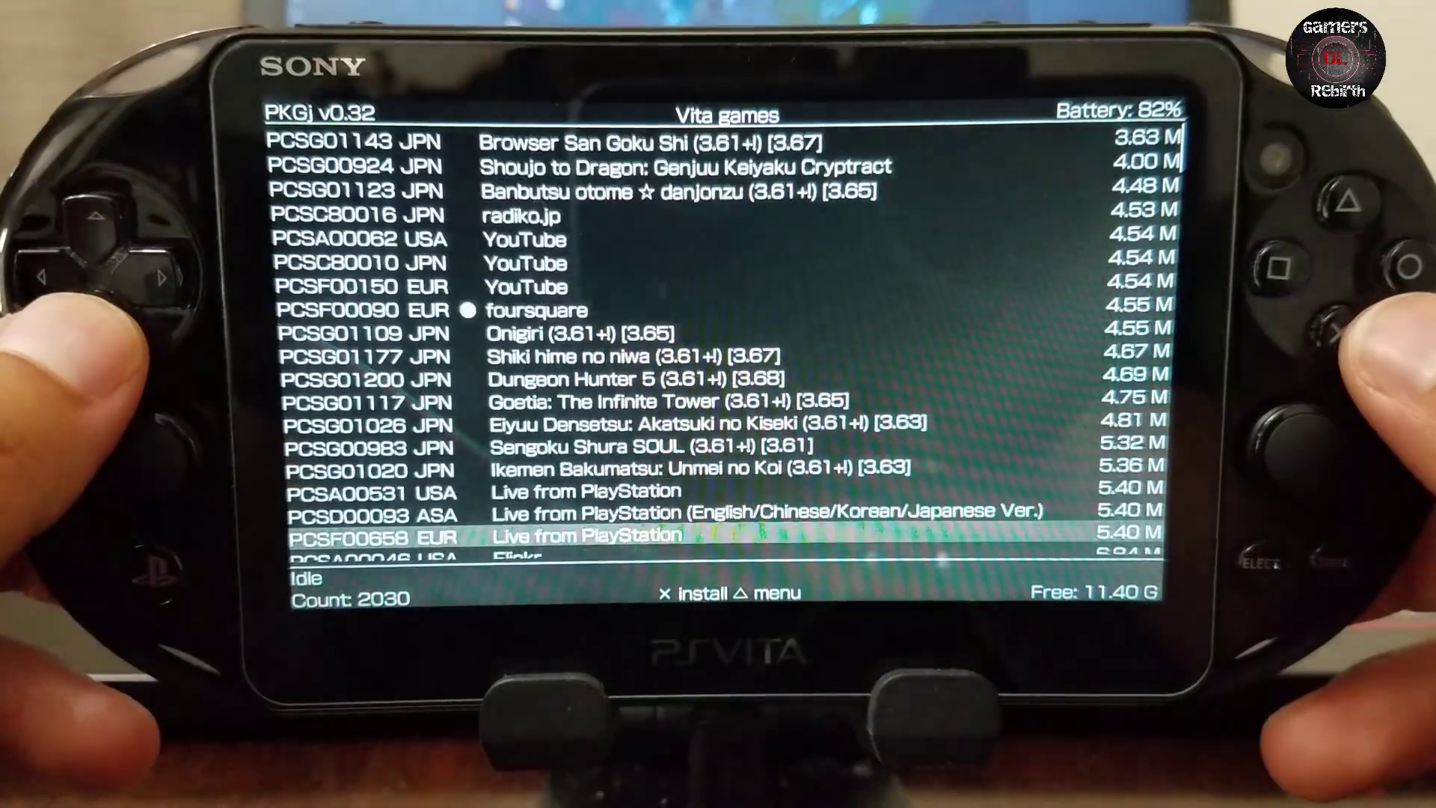
scroll(down, 3)
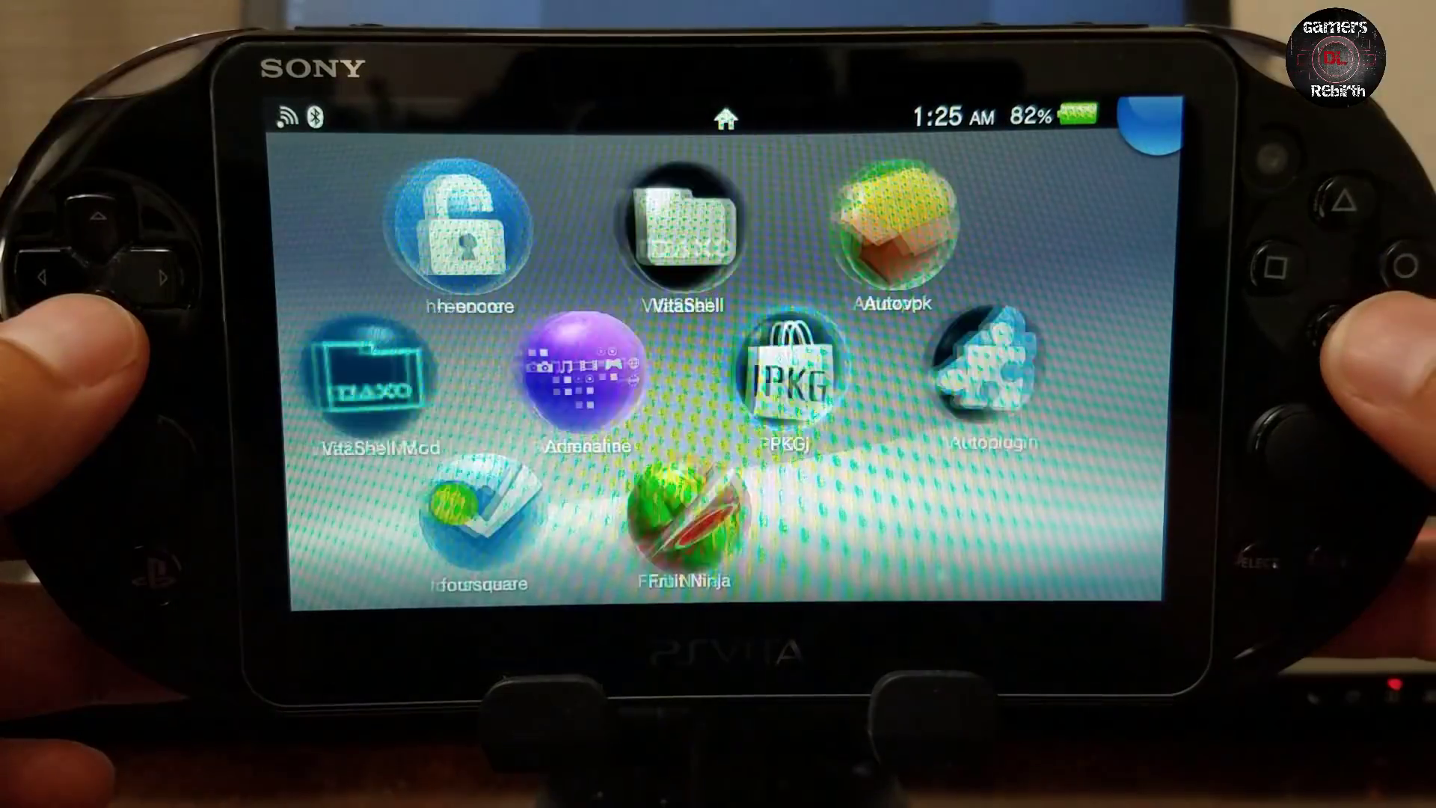
Launch Fruit Ninja from its home-screen bubble.
click(685, 513)
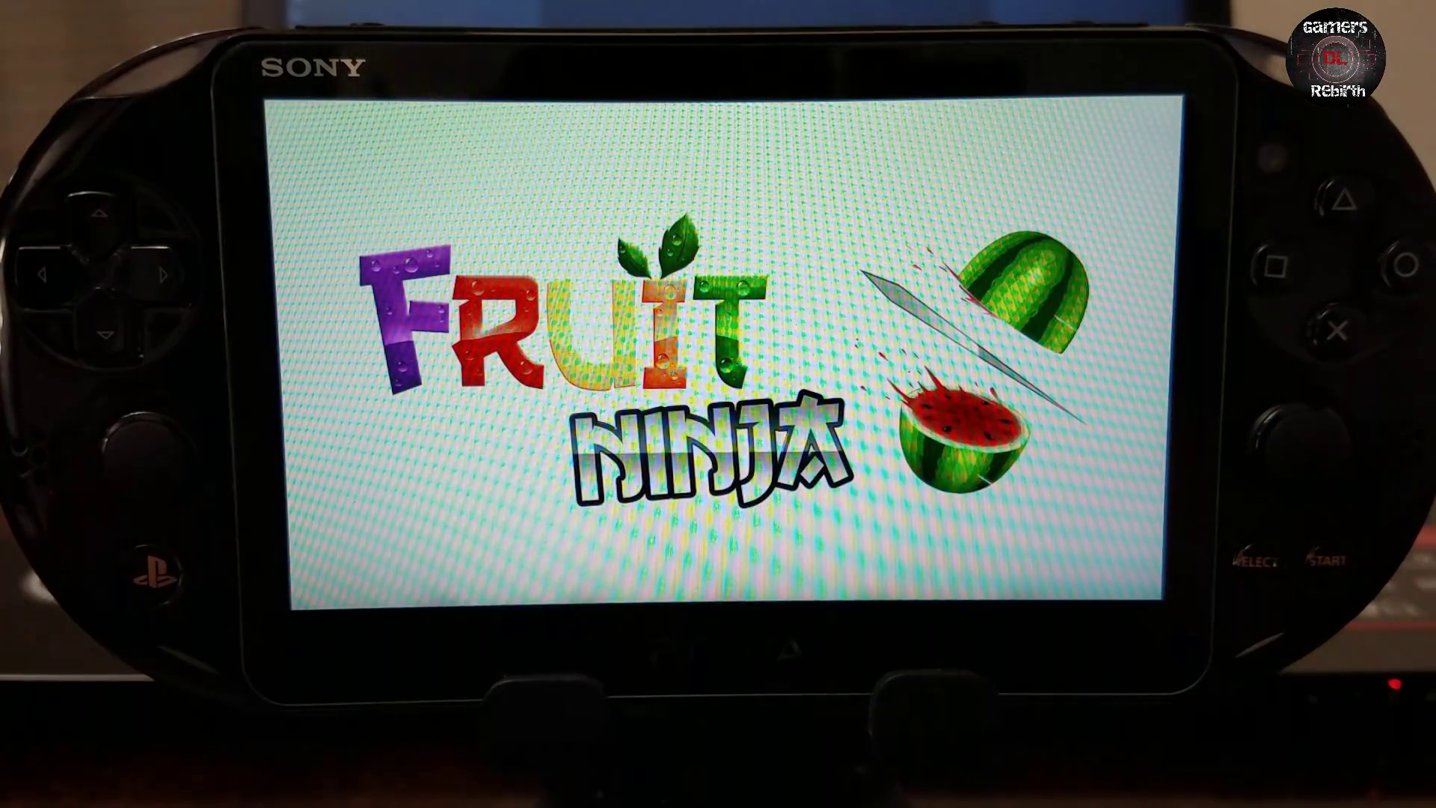